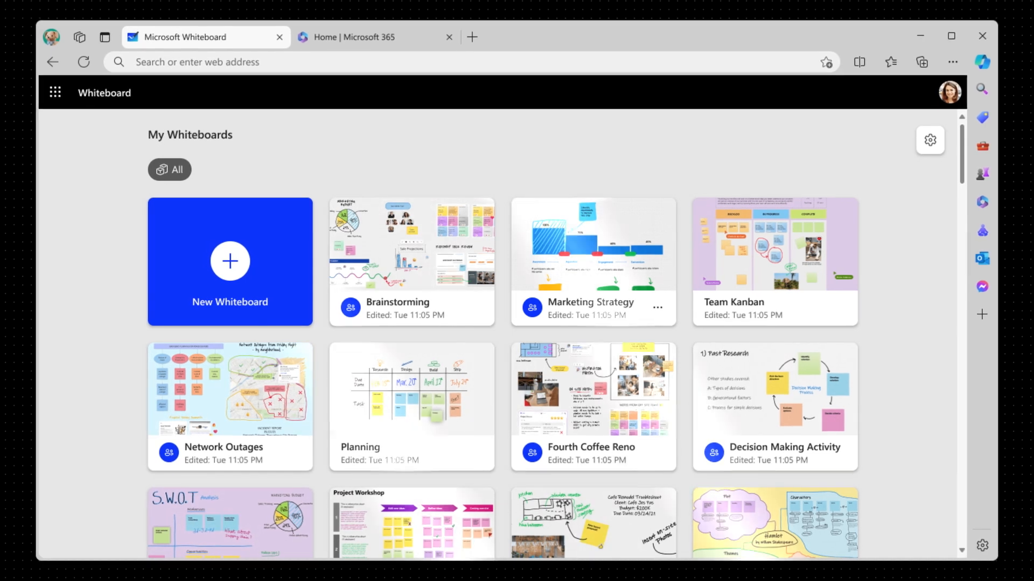
pyautogui.moveTo(485, 303)
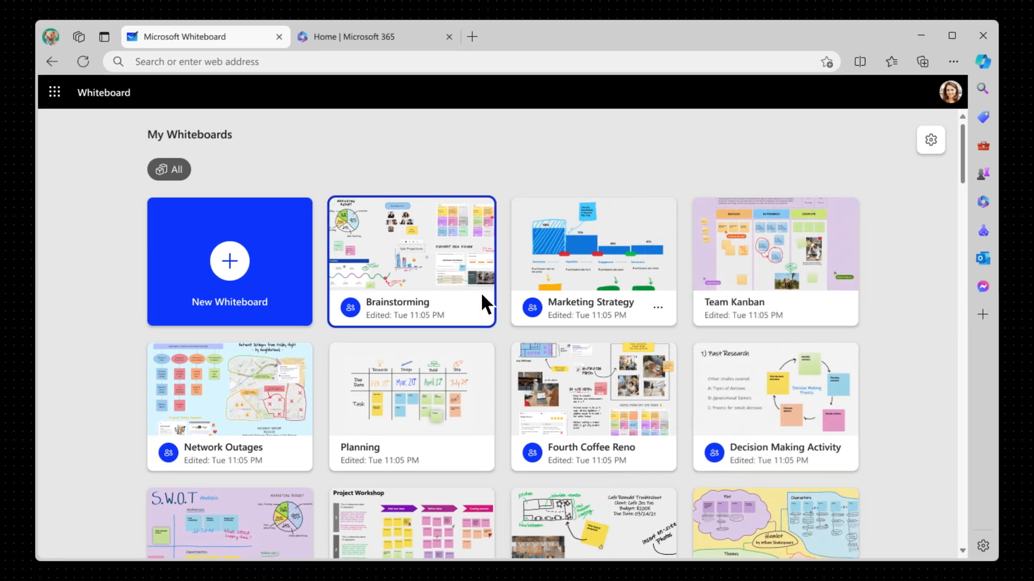
pyautogui.moveTo(337, 283)
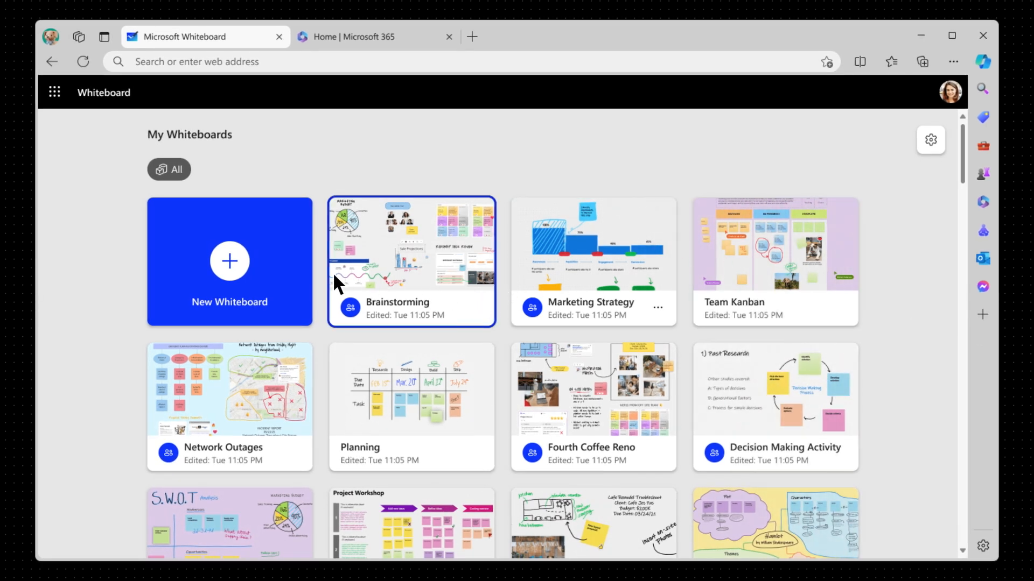
pyautogui.moveTo(467, 304)
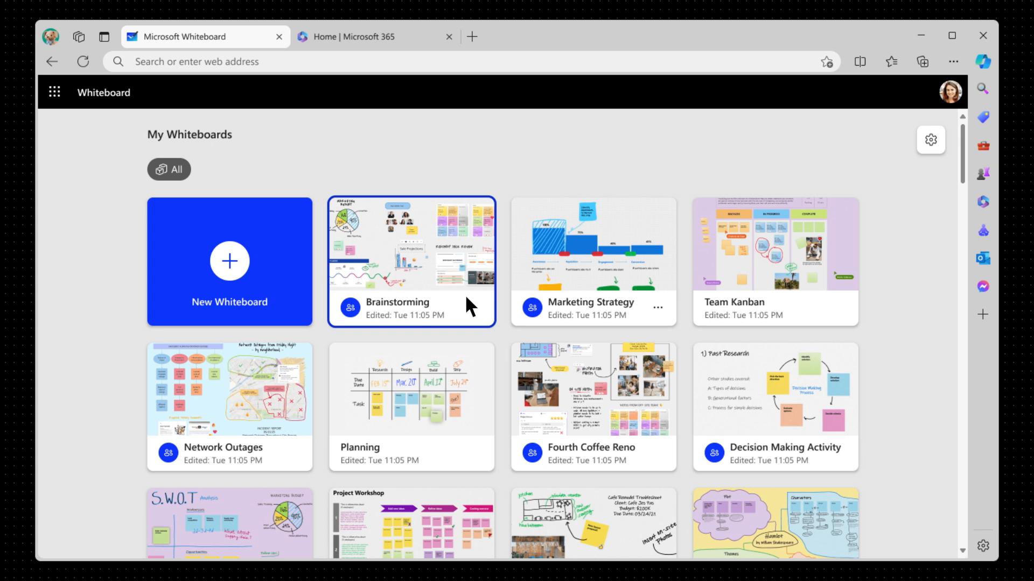
# Step: Open the Brainstorming board tile from My Whiteboards
pyautogui.click(410, 261)
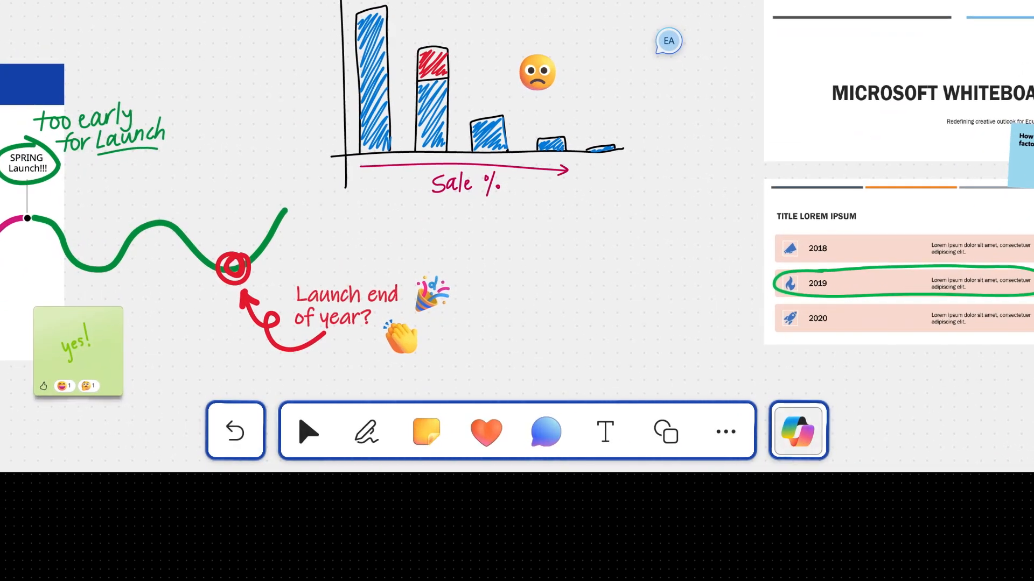
# Step: Browse the pen tray, shapes and connectors, and the extra board tools in the toolbar
pyautogui.click(665, 432)
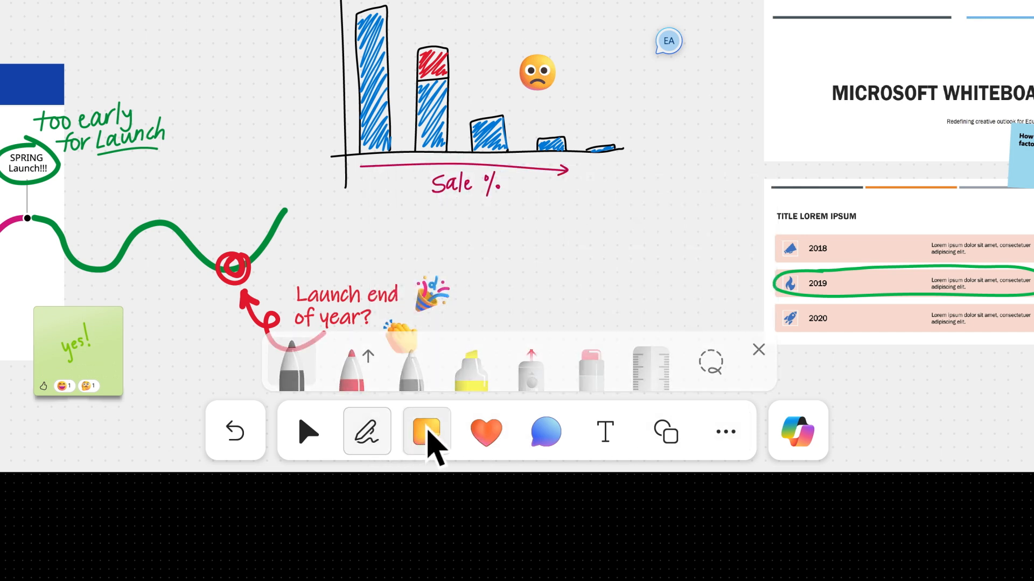
pyautogui.click(665, 432)
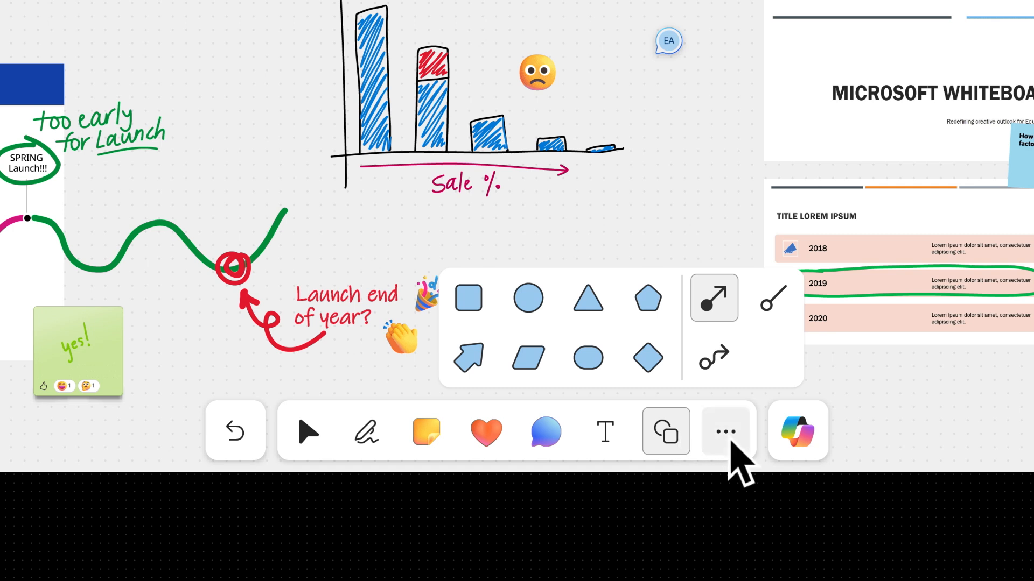
pyautogui.click(725, 432)
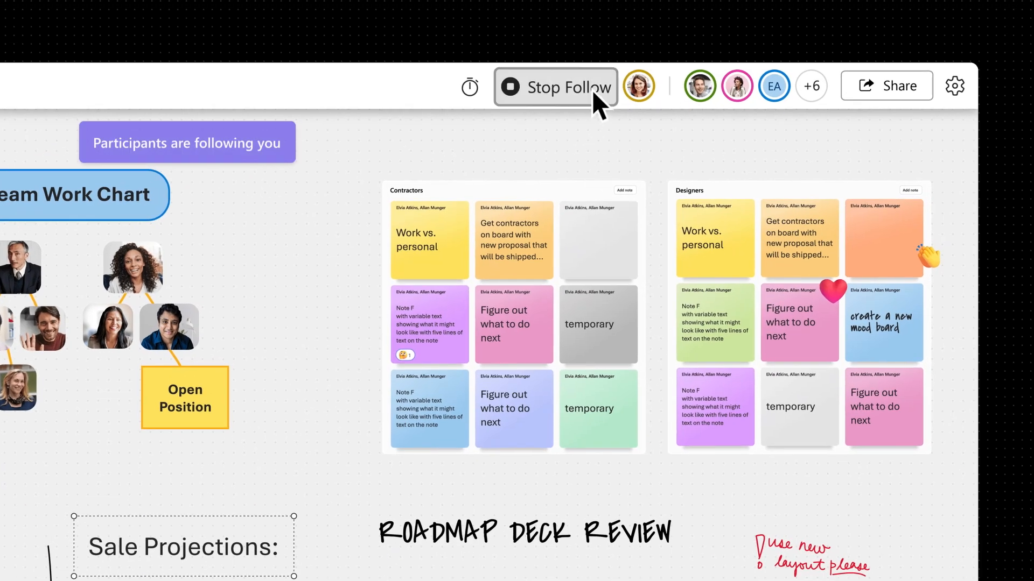
# Step: Start the session timer and lower it from 05:00 to three minutes
pyautogui.click(470, 87)
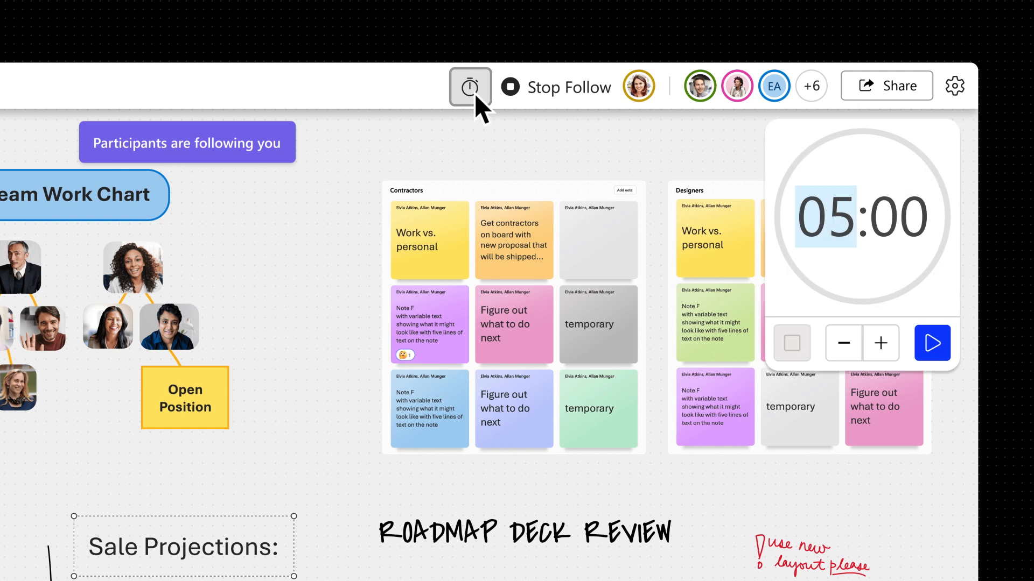
pyautogui.click(842, 342)
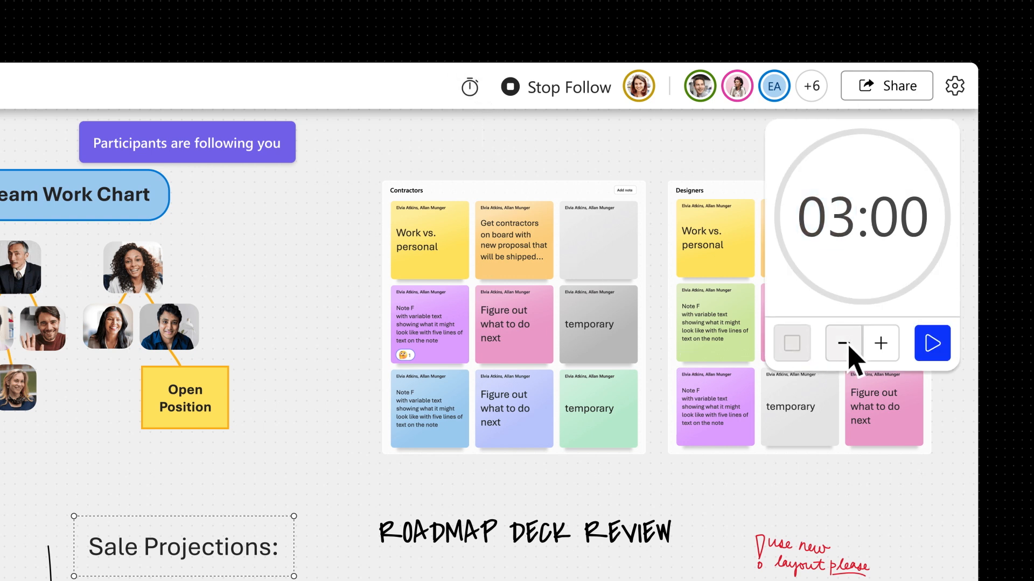
pyautogui.click(931, 343)
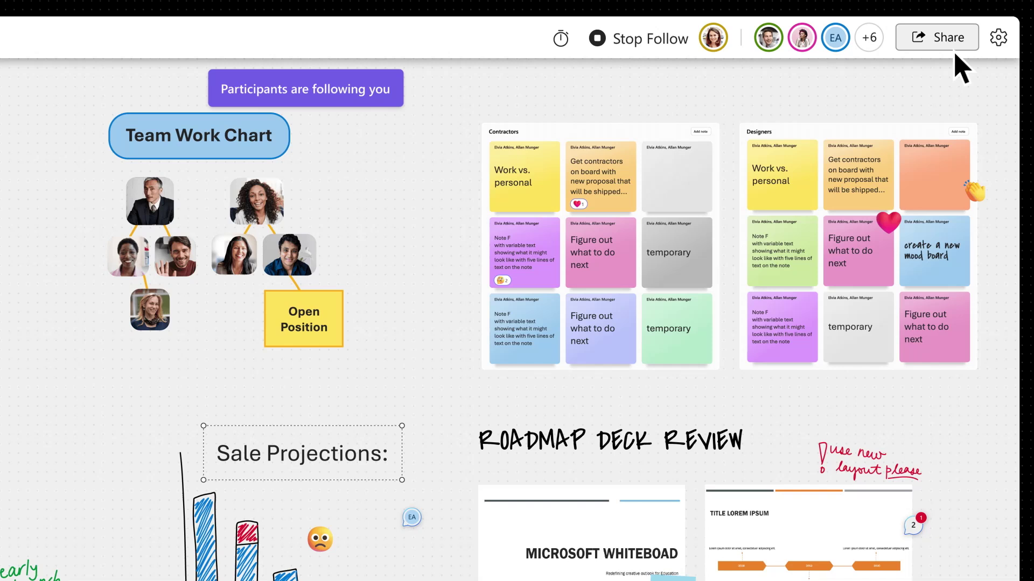
# Step: Copy an organization-editable link to the whiteboard from the Share dialog
pyautogui.click(936, 37)
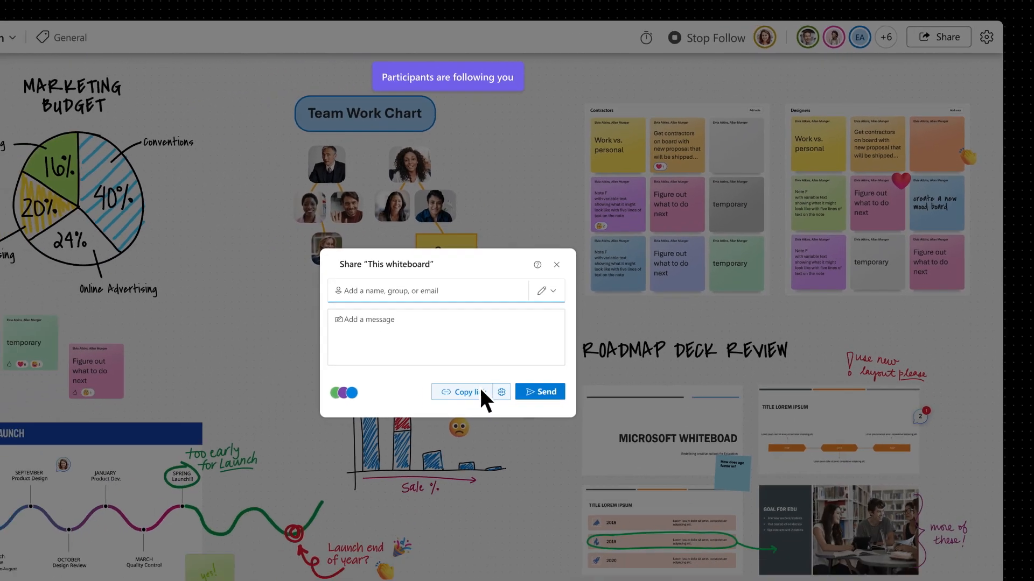
pyautogui.click(469, 391)
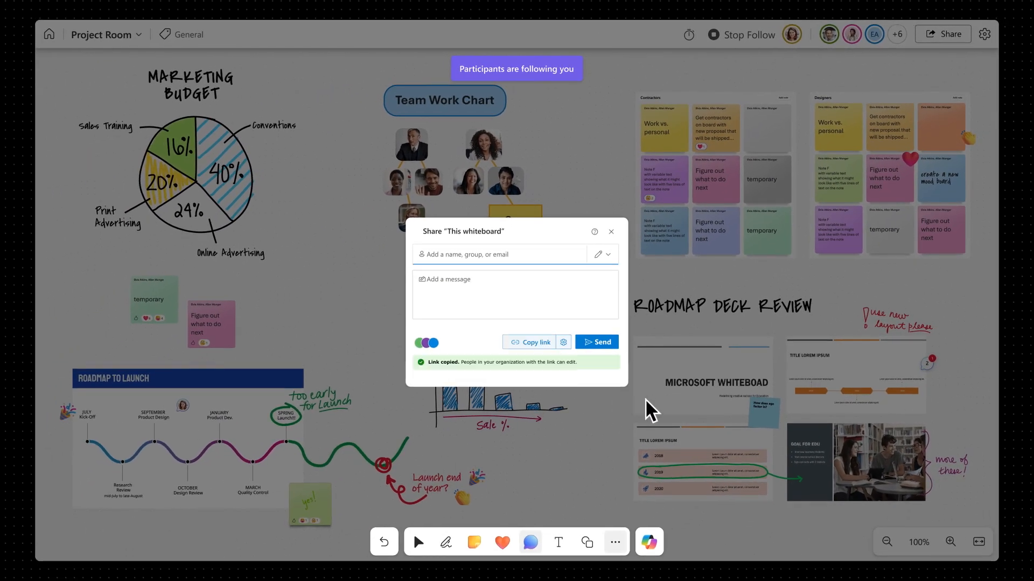